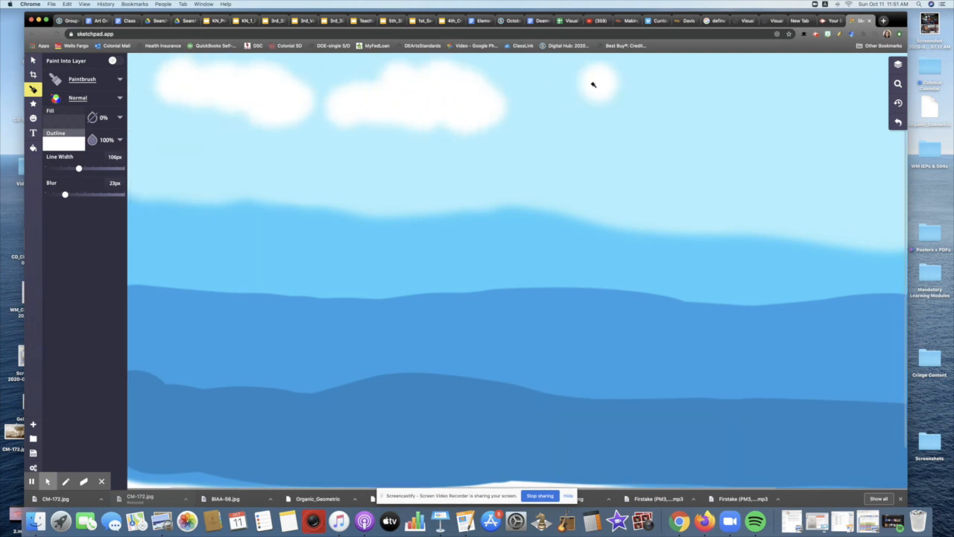
- Paint more soft white clouds across the sky above the waves
left_click_drag(594, 83, 862, 113)
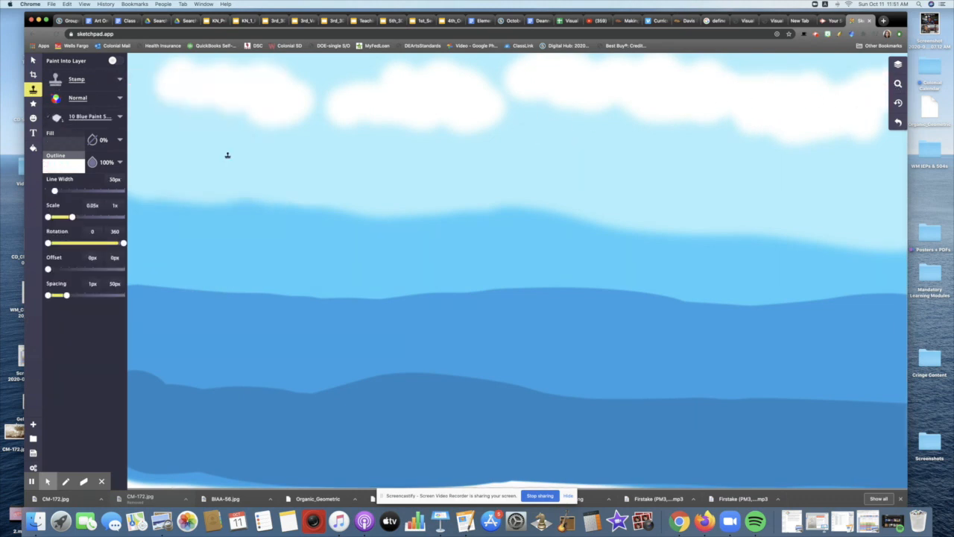
left_click(33, 88)
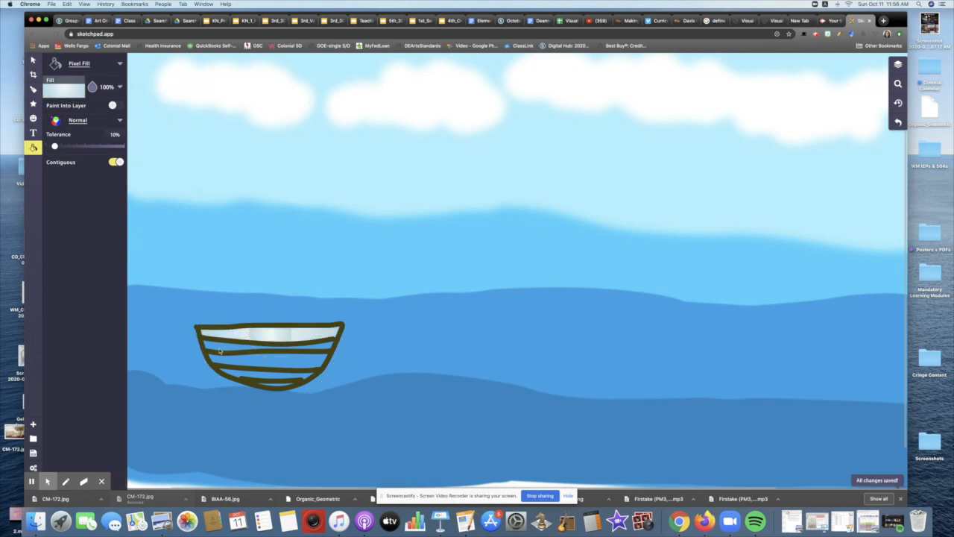
- Fill each stripe of the boat hull with the silvery gradient
left_click(284, 373)
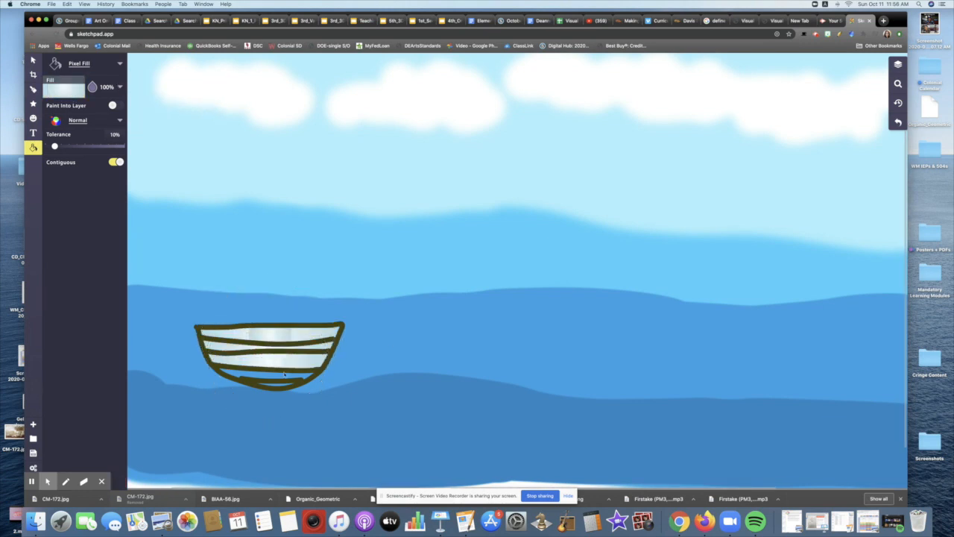
left_click(63, 88)
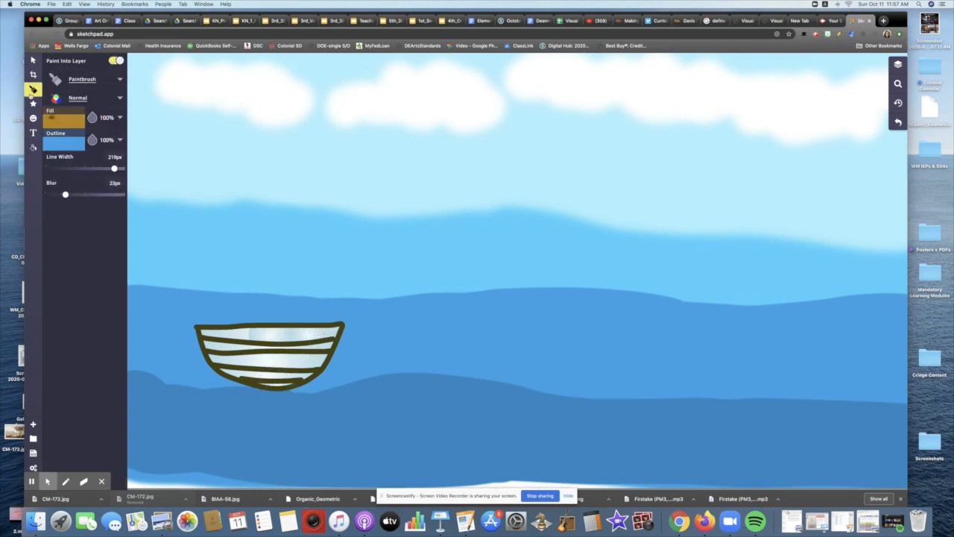
left_click(63, 117)
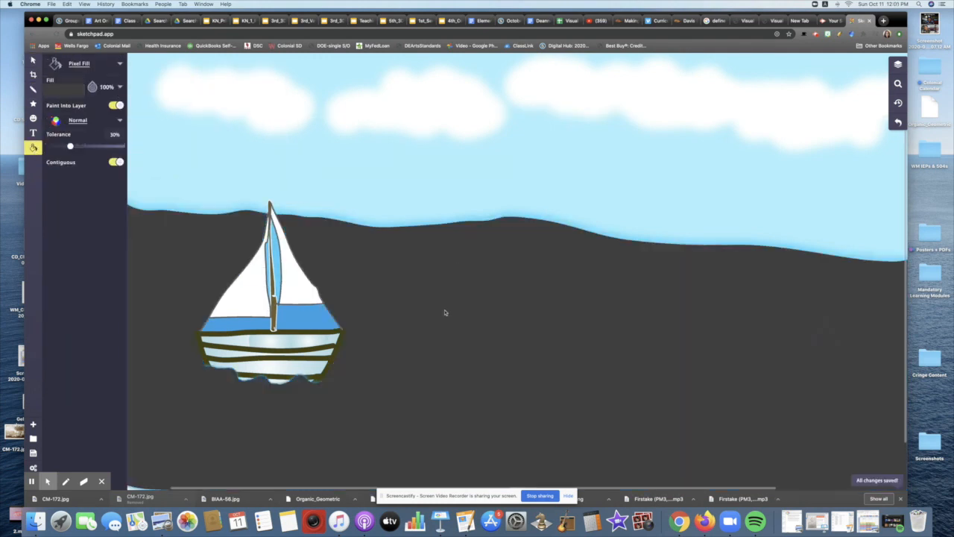
- Bring up the Export panel from the left sidebar to download the painting
left_click(33, 90)
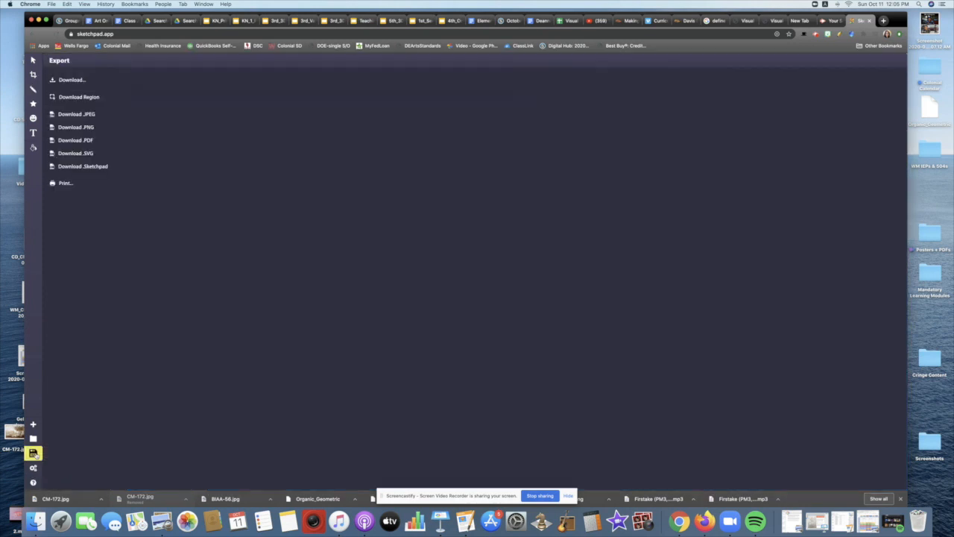
mouse_move(116, 103)
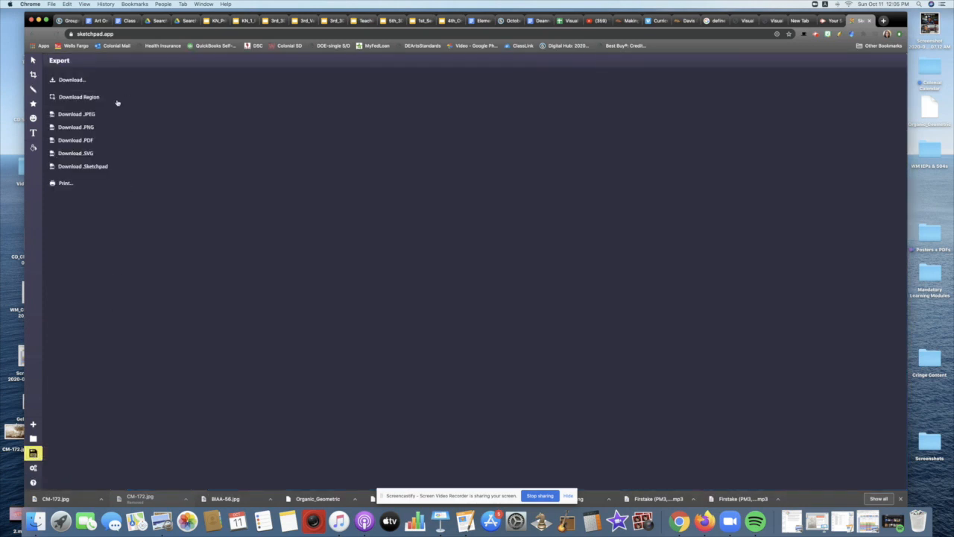